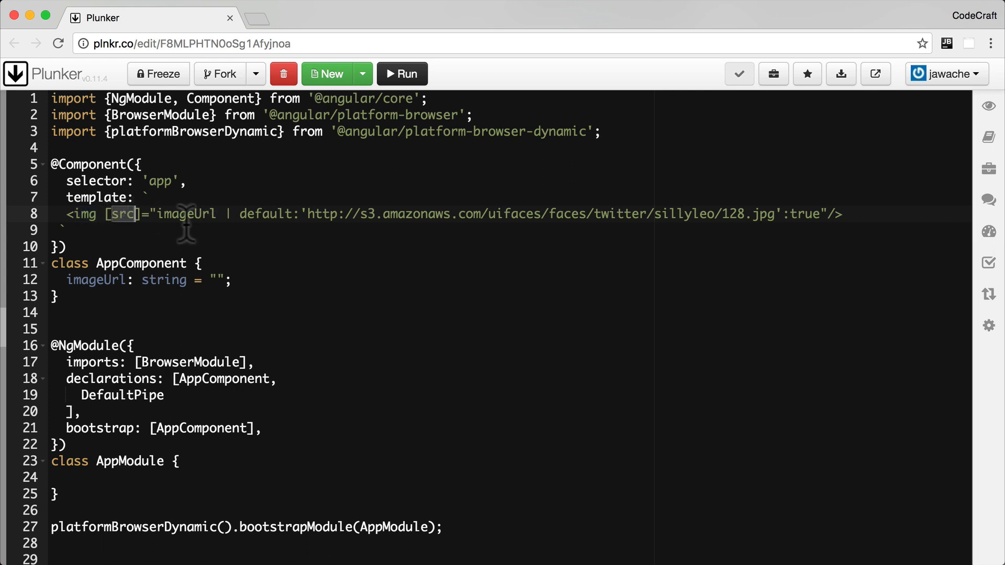
Review the img src binding that pipes imageUrl through default with a fallback URL argument.
double_click(187, 213)
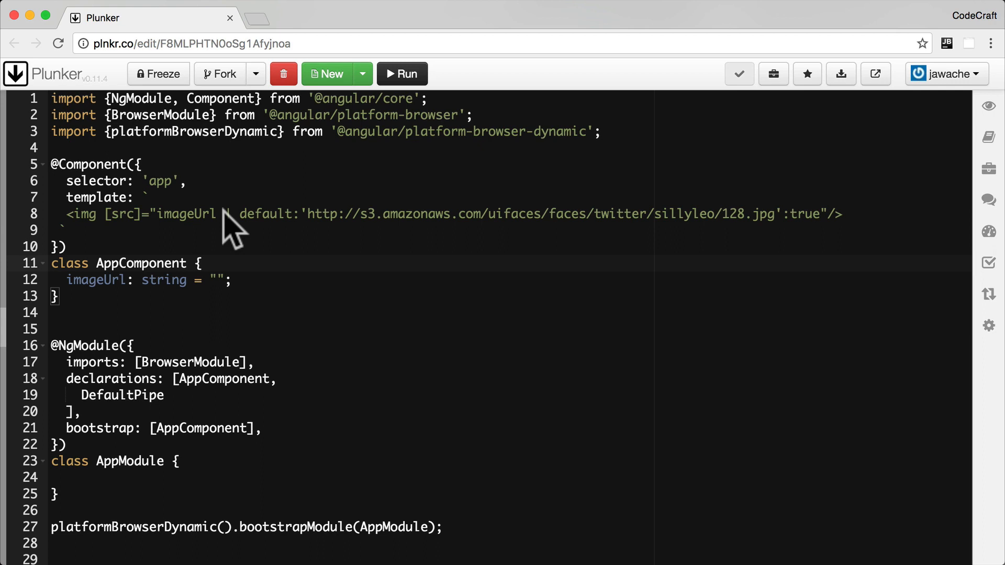
mouse_move(275, 231)
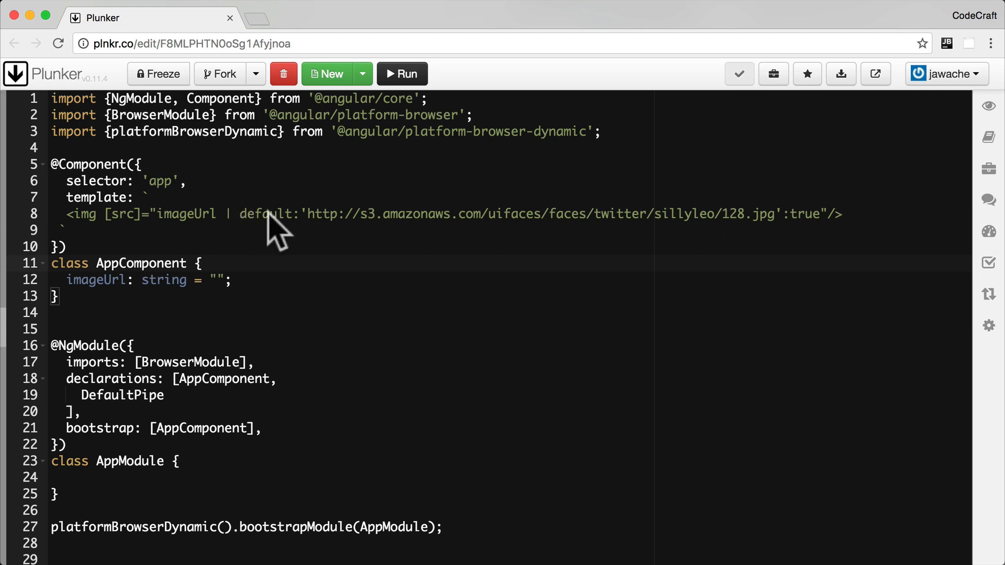
double_click(265, 214)
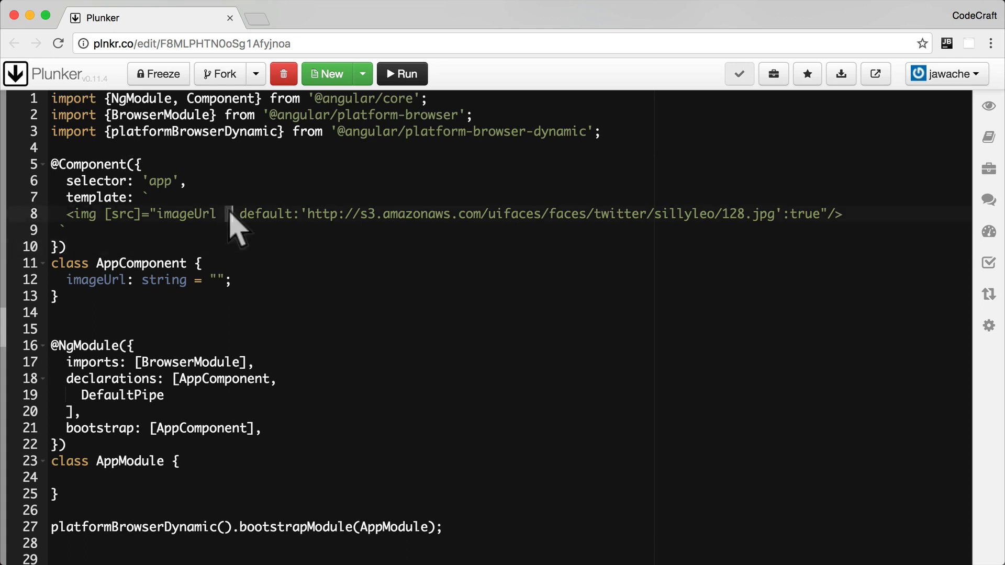
double_click(262, 214)
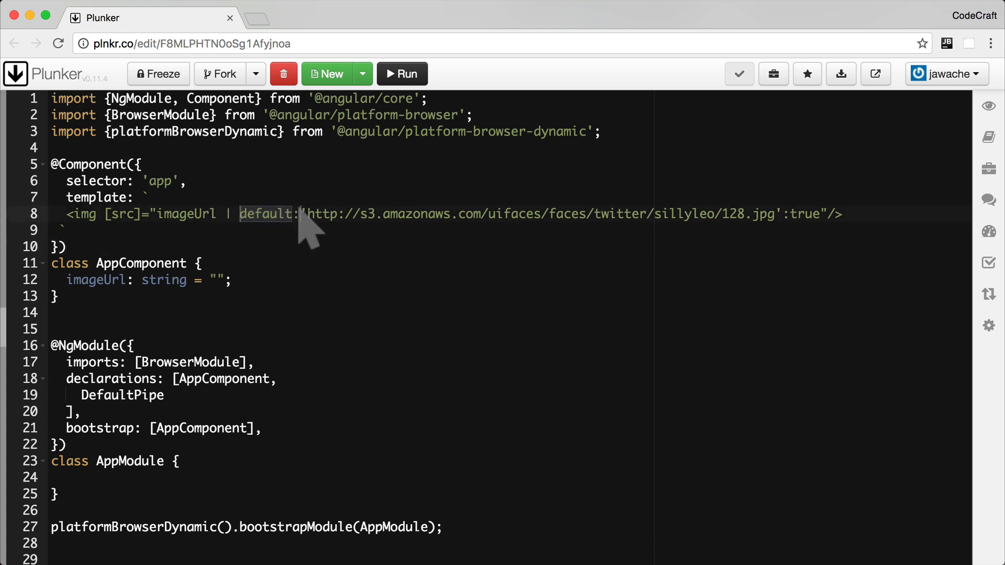
left_click_drag(307, 214, 712, 214)
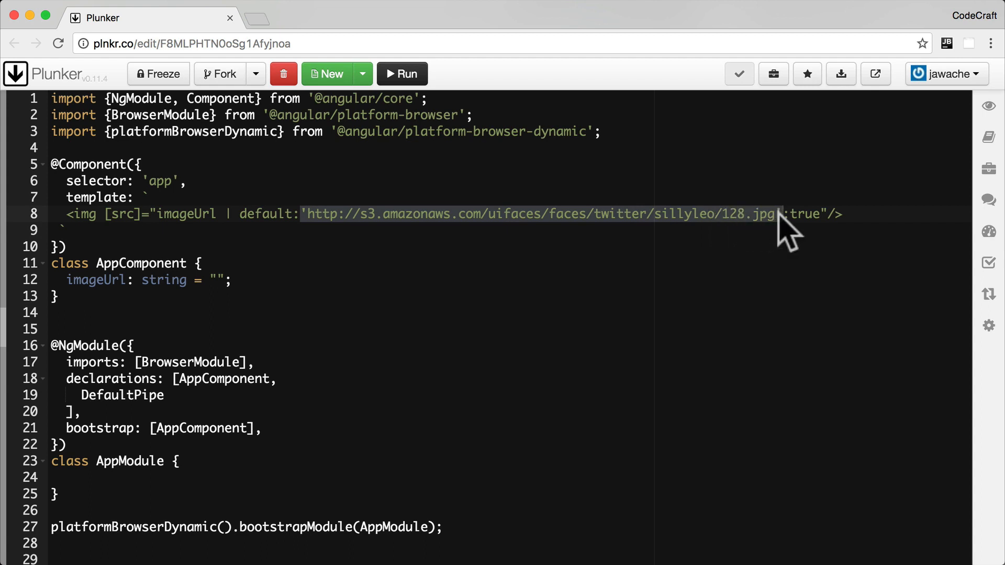
mouse_move(211, 230)
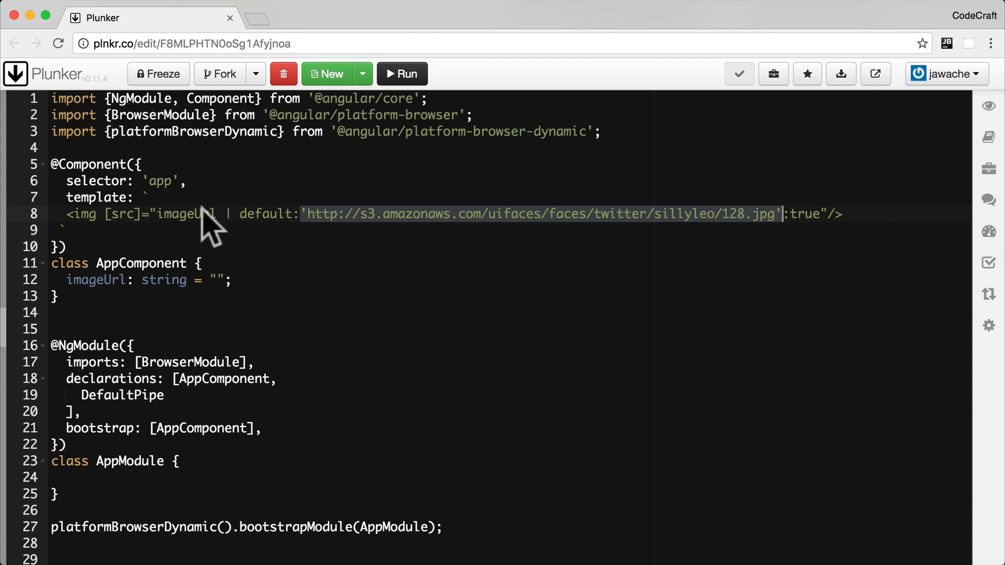
double_click(186, 214)
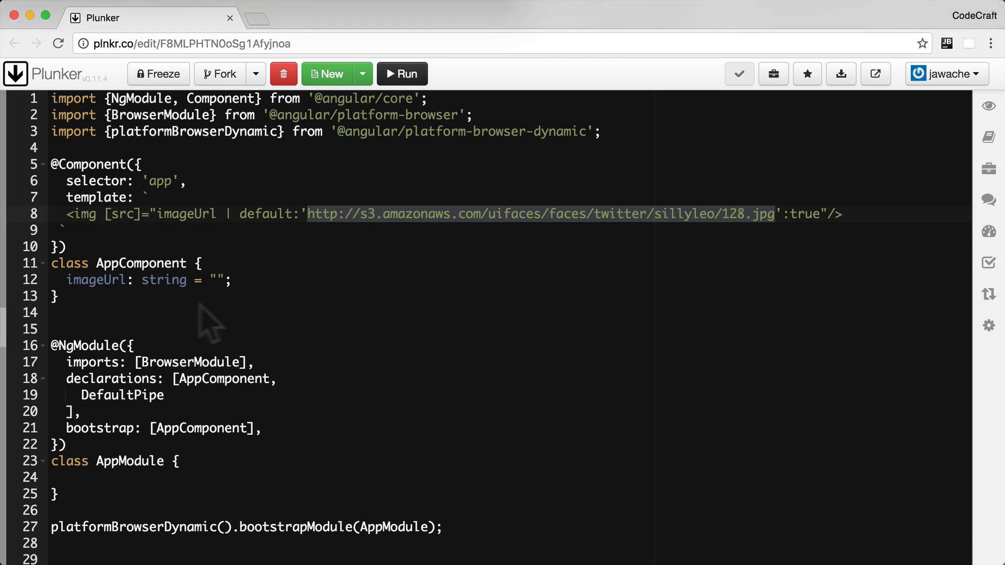
left_click(142, 165)
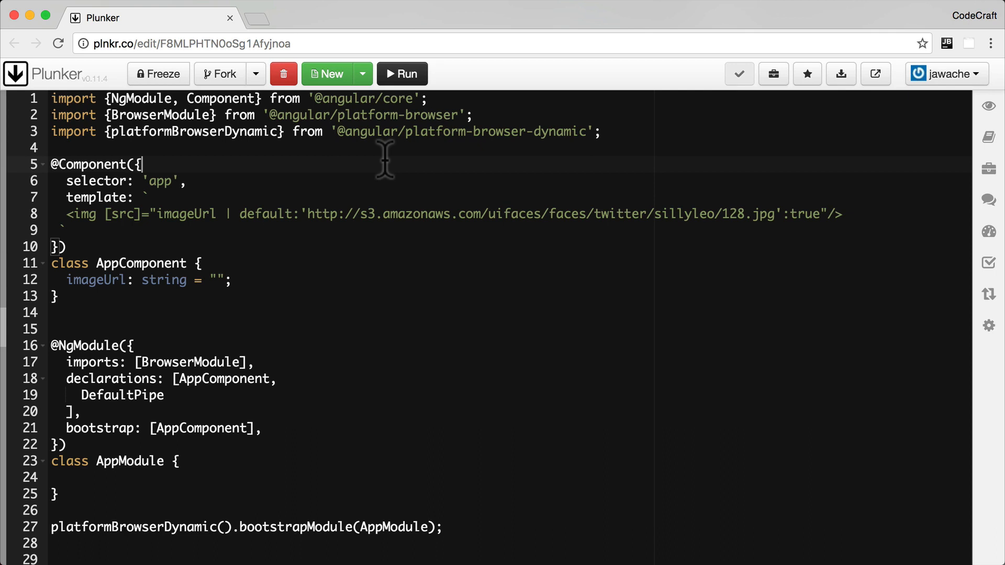
type("class DefaultPipe {")
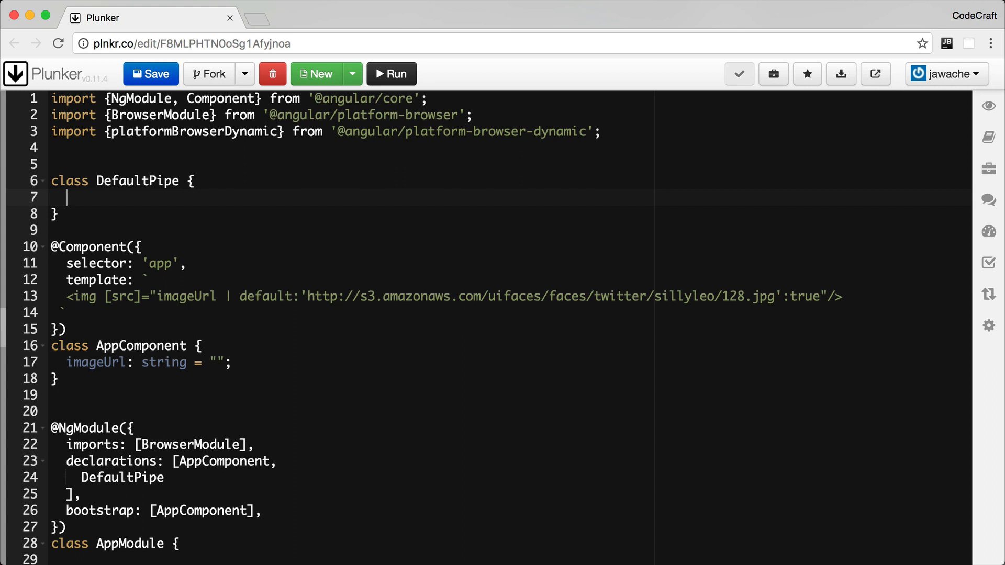
type("@")
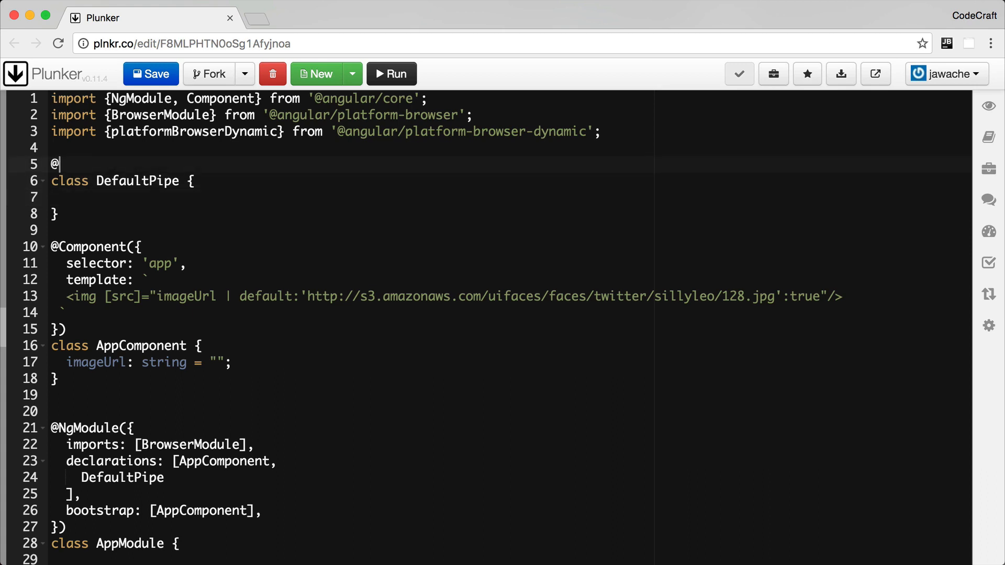
type("Pipe({")
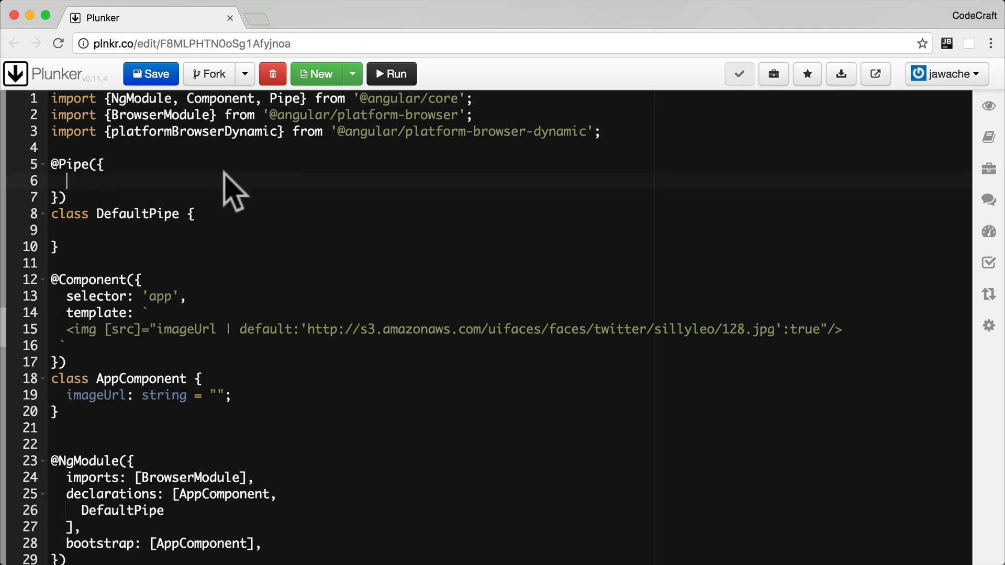
type("name:\"\"")
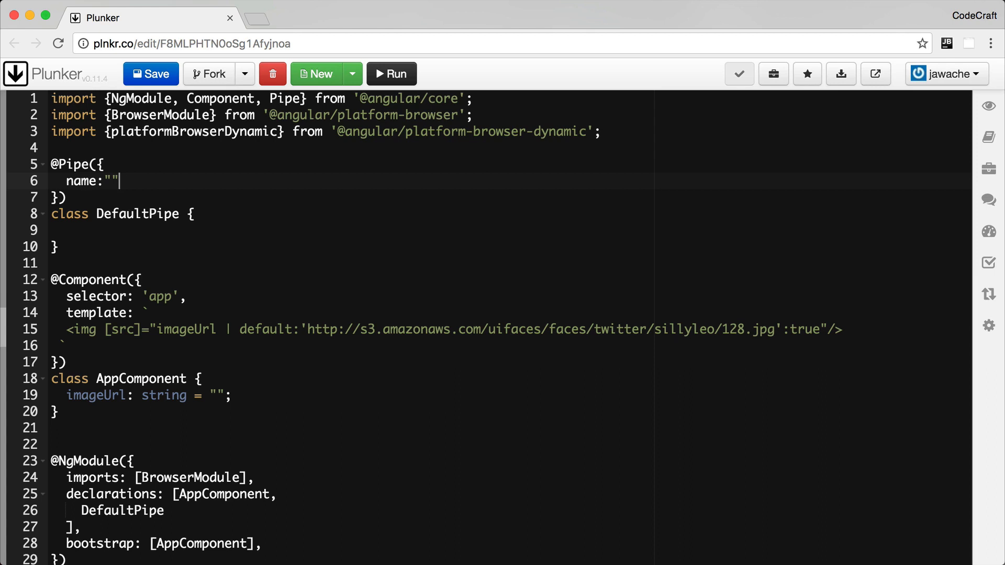
type("default")
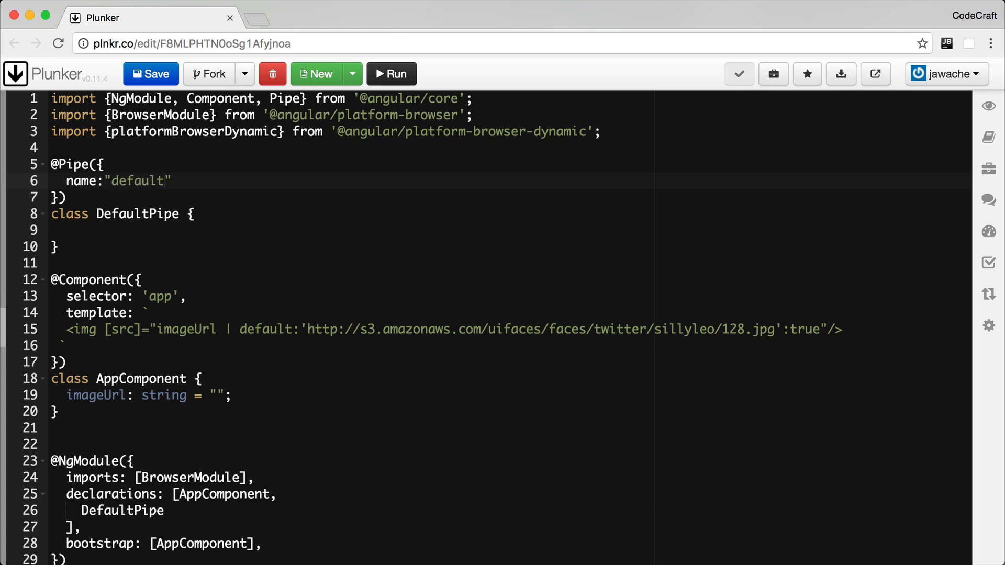
double_click(136, 214)
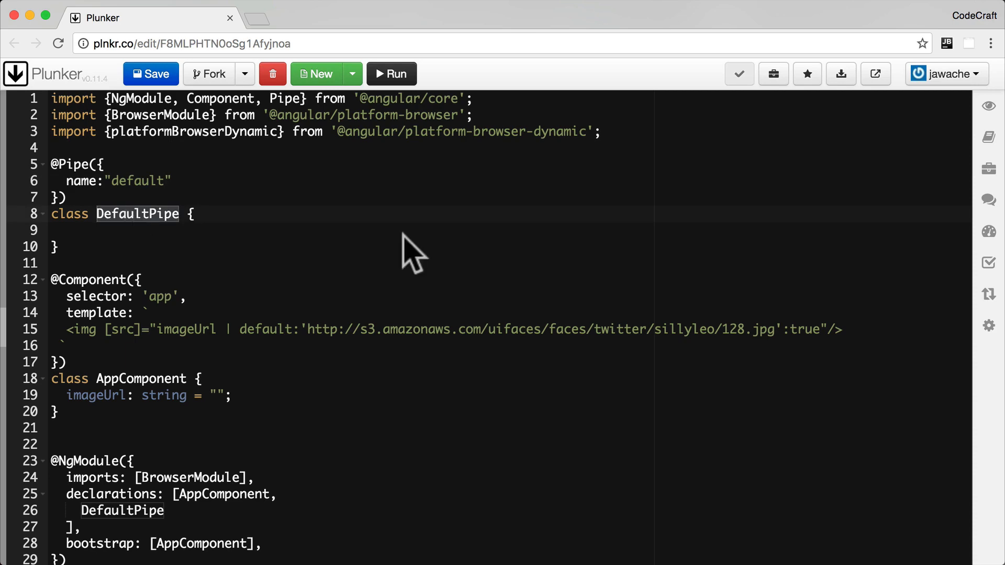
scroll("down", 3)
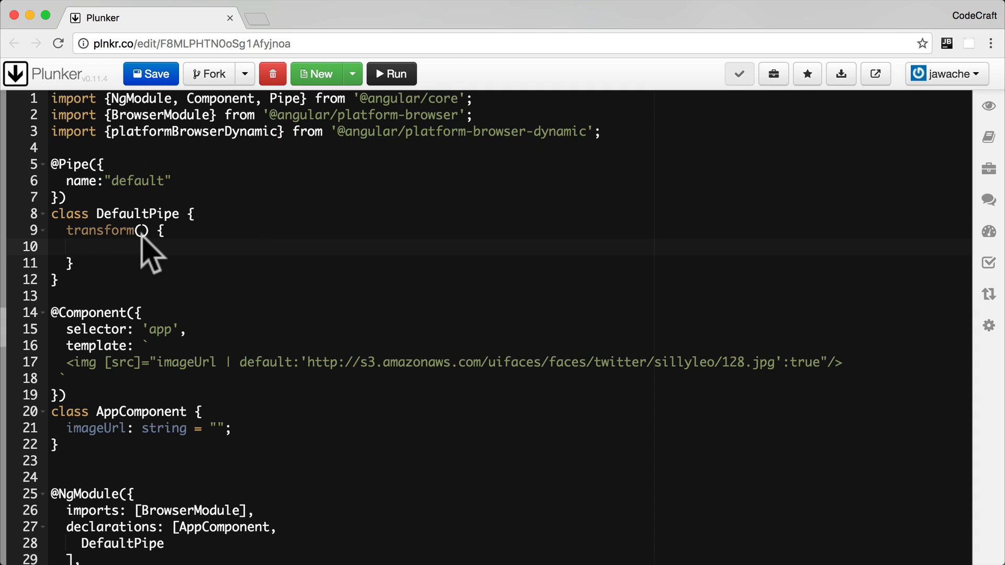
mouse_move(181, 378)
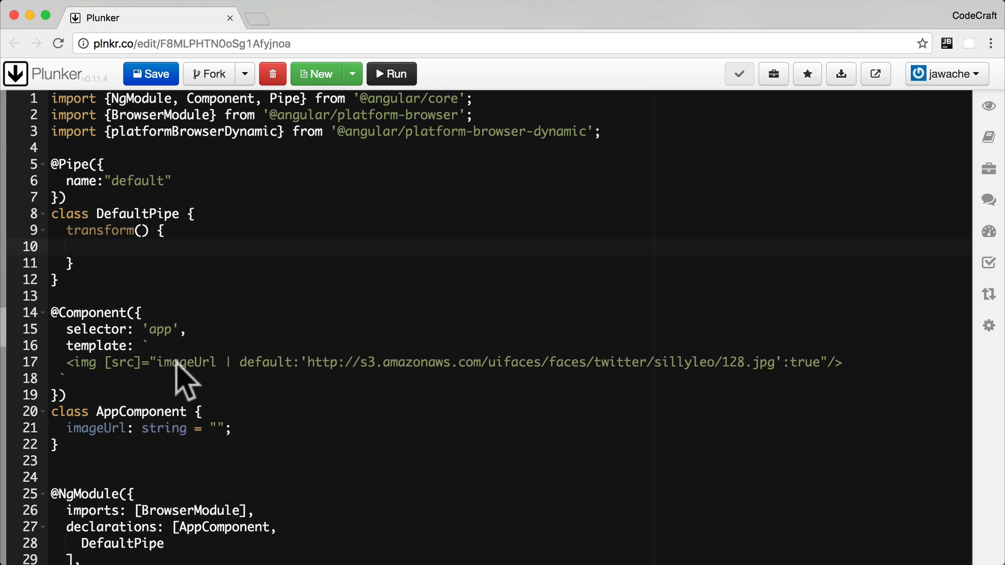
Give transform the parameters value: string and fallback: string, then begin its body.
double_click(185, 362)
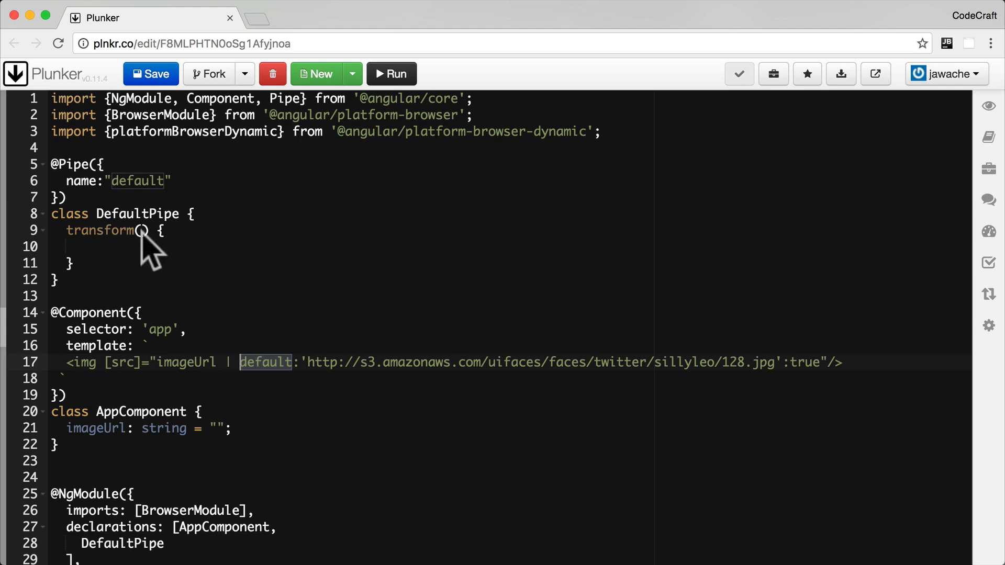
type("value: st")
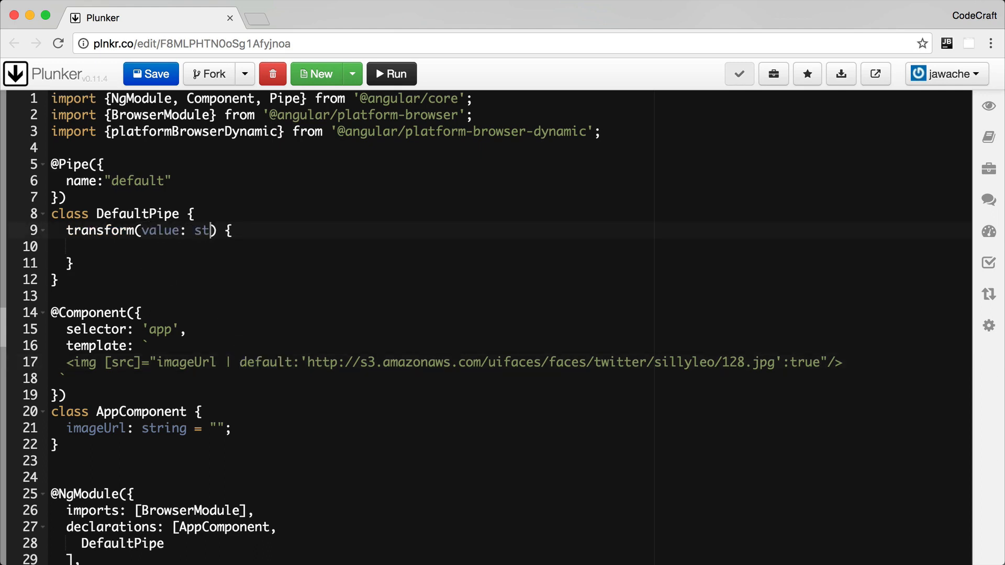
type("ring")
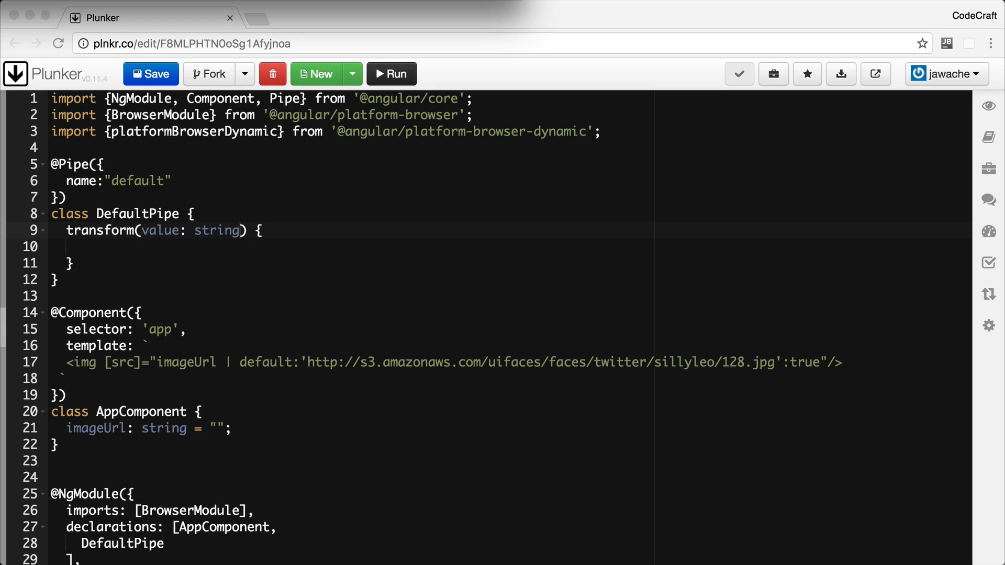
mouse_move(436, 295)
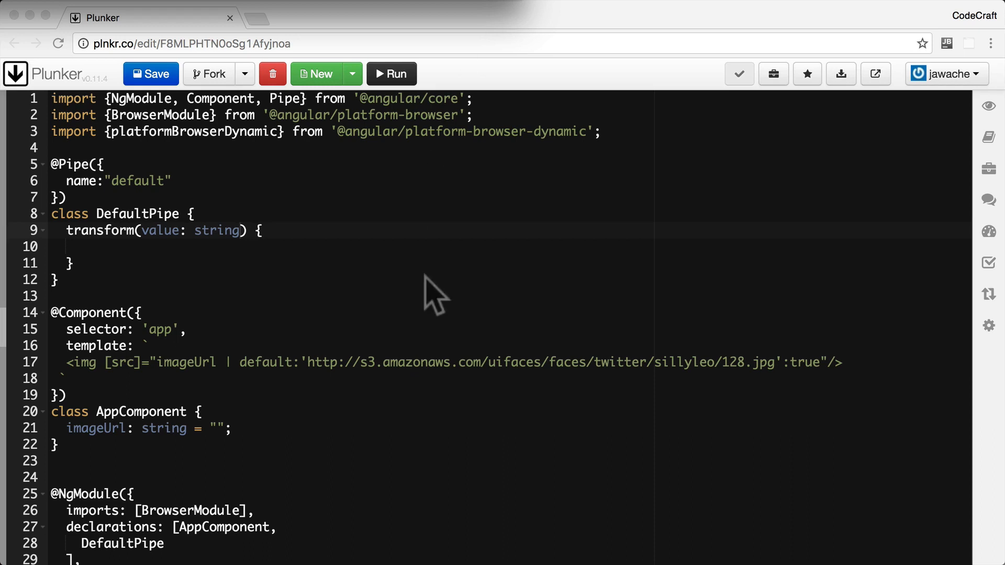
left_click_drag(304, 362, 775, 362)
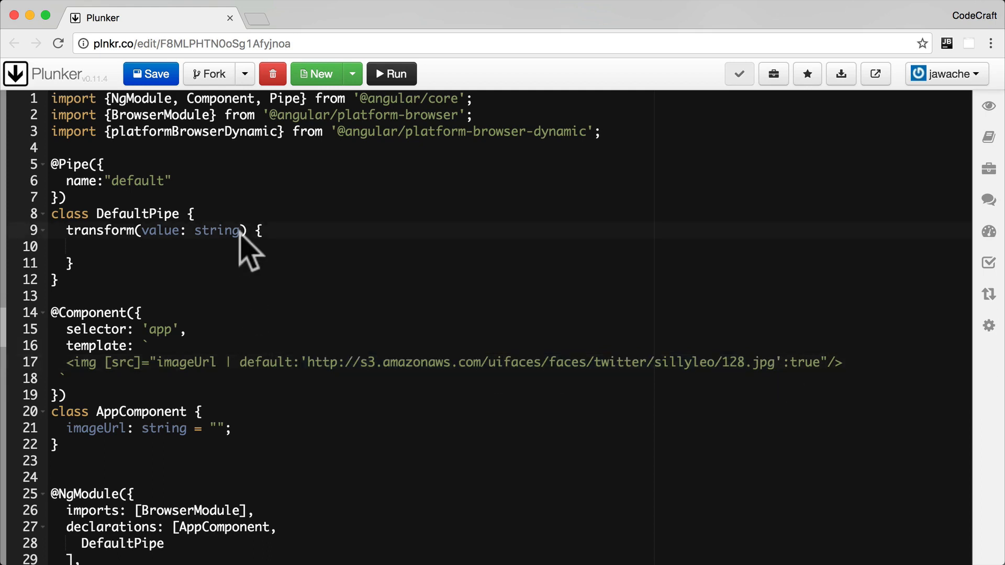
type(", fallback: string")
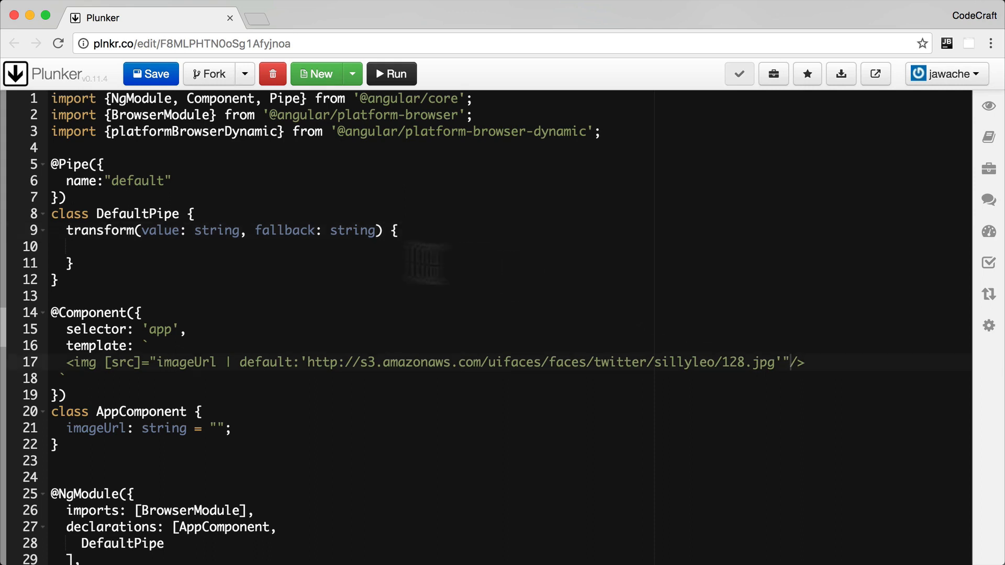
mouse_move(307, 268)
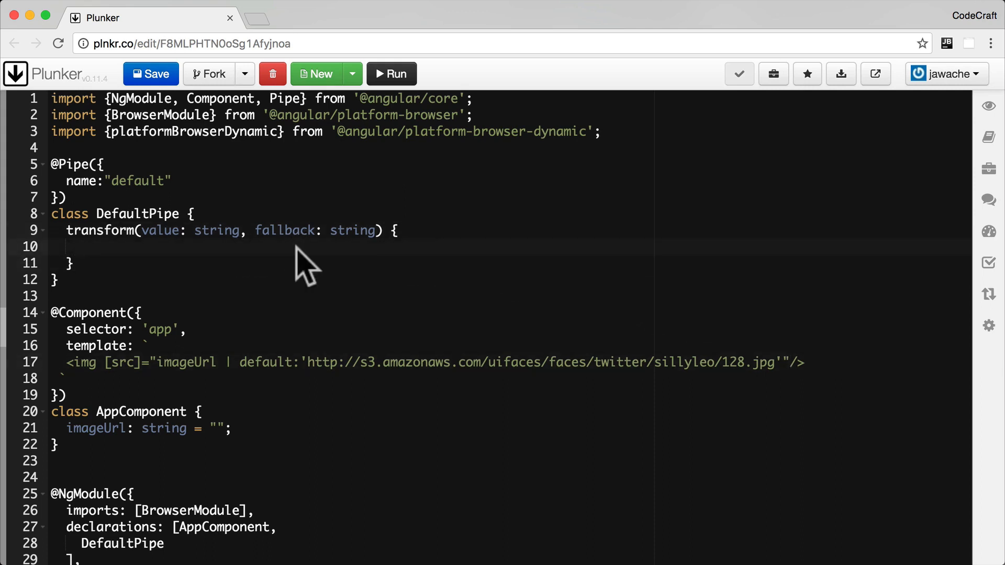
left_click(81, 247)
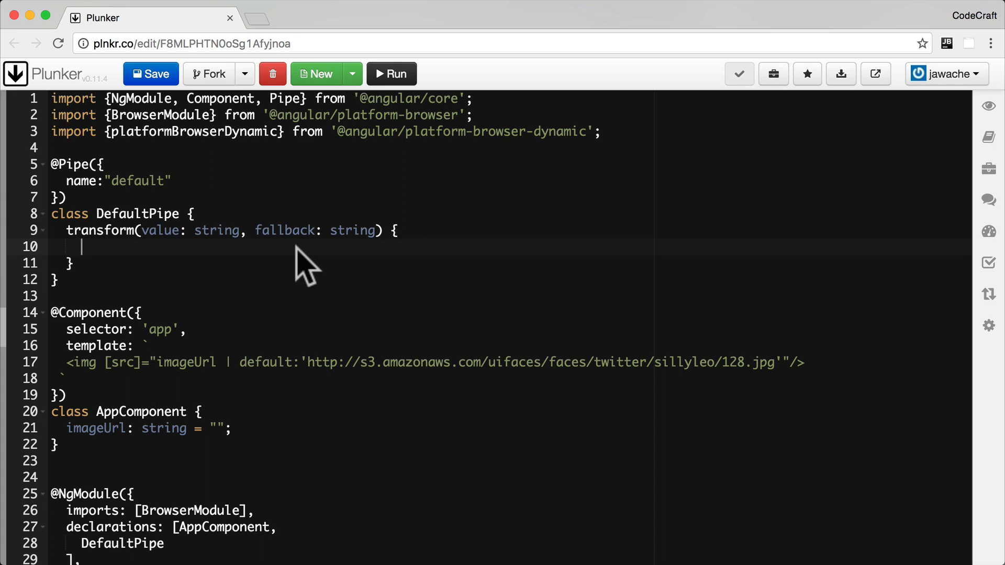
Write let image = value; and return value when present, otherwise the fallback.
type("let image = \"\";")
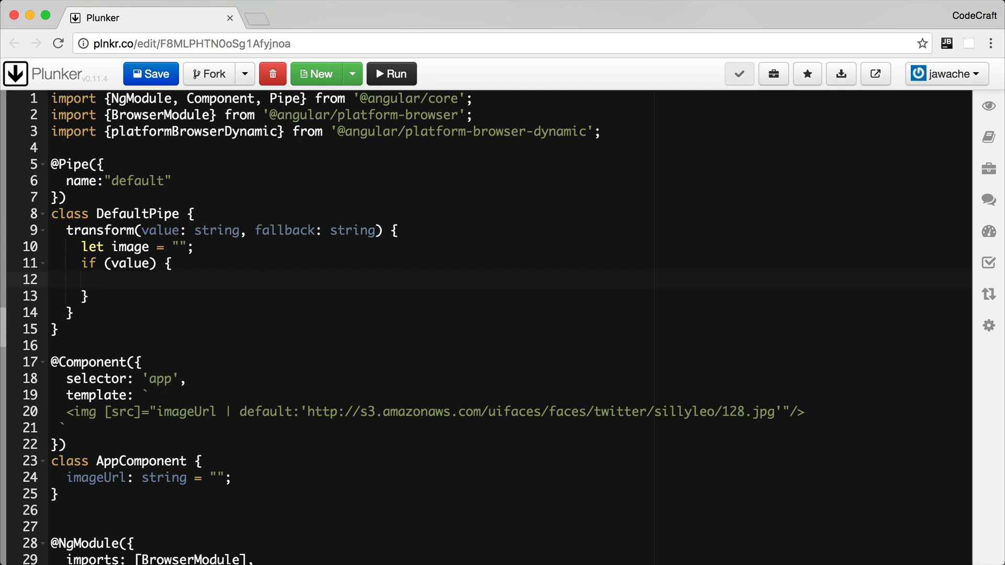
type("image = value;")
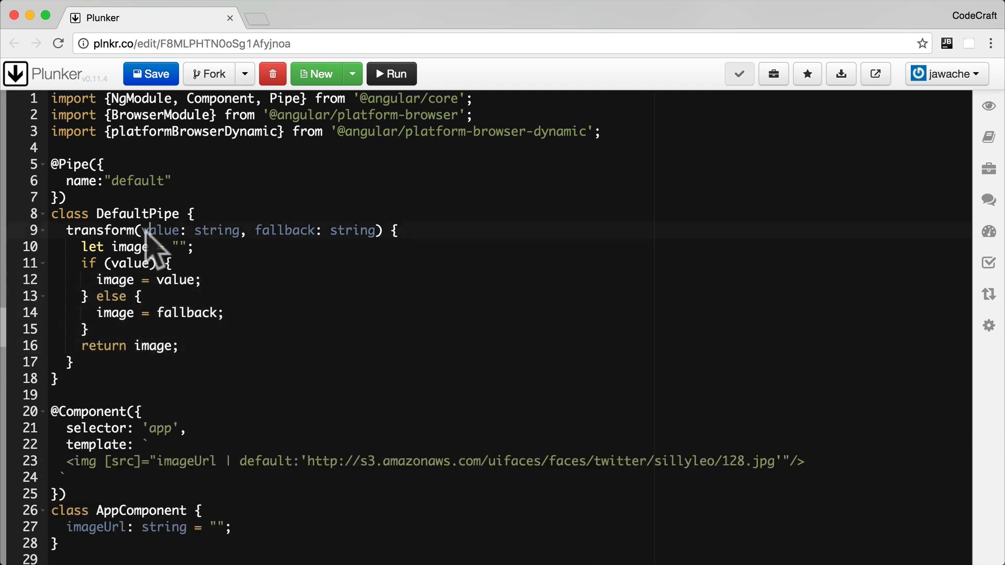
double_click(161, 231)
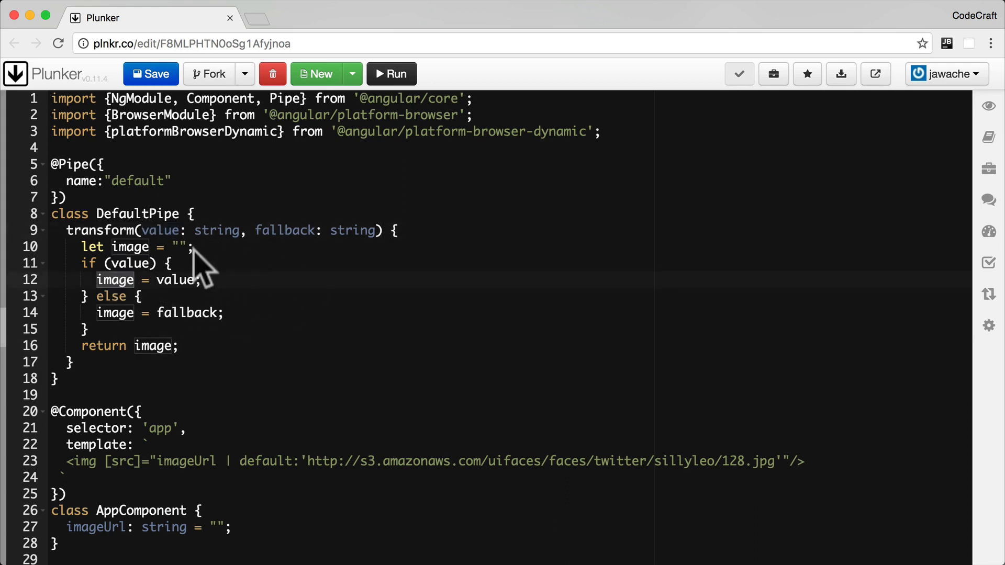
double_click(285, 231)
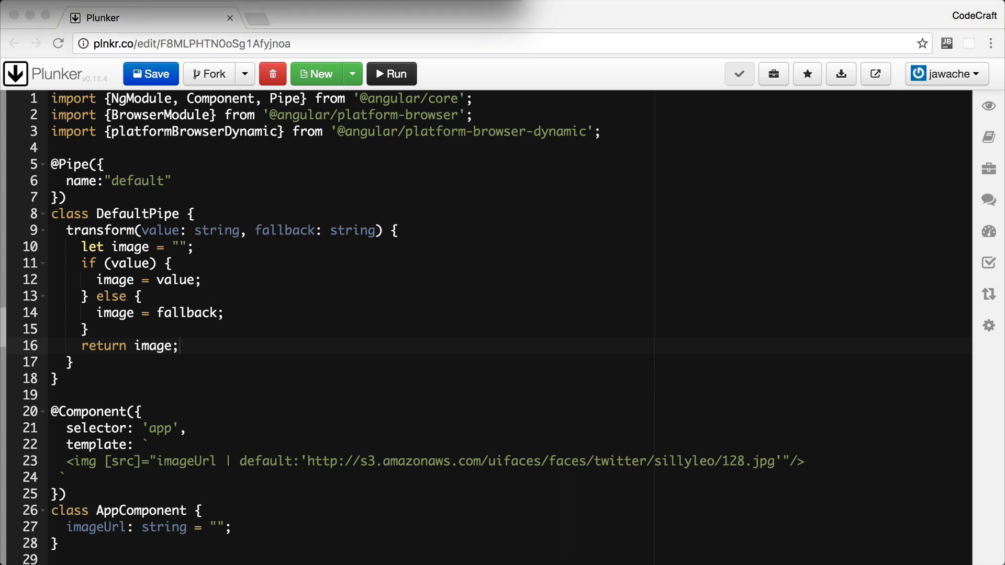
mouse_move(392, 73)
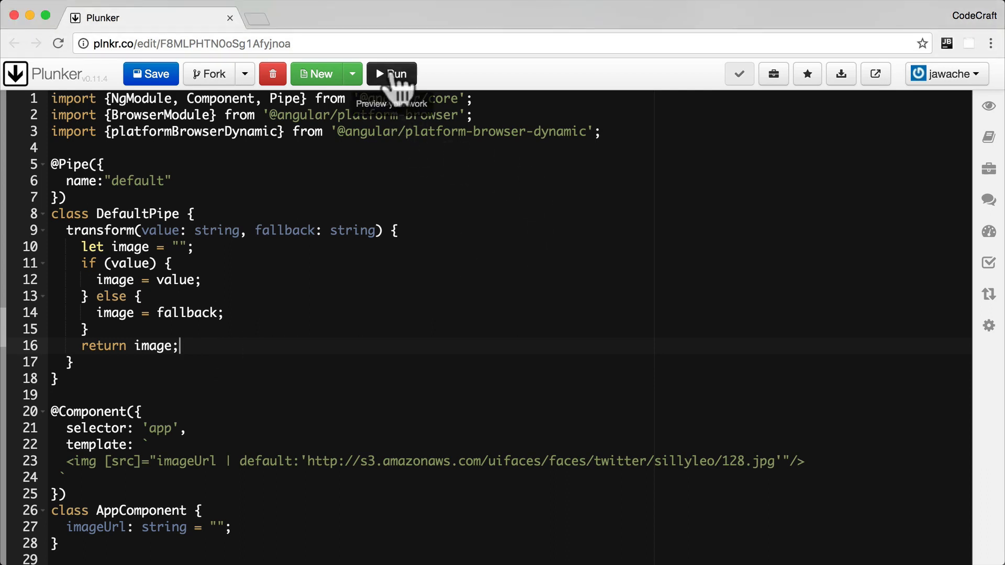
mouse_move(96, 535)
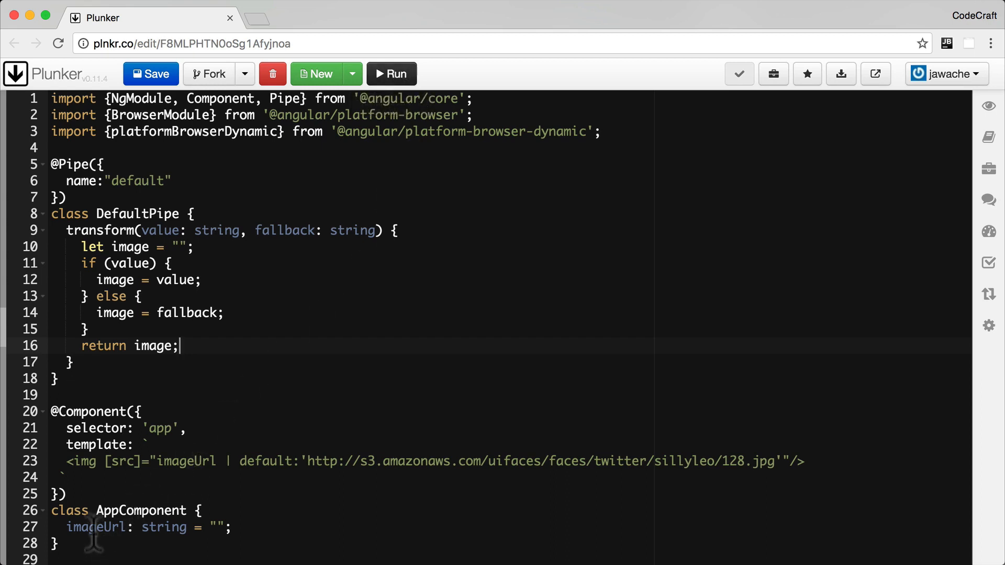
Run the app so the preview renders the fallback face image for the empty imageUrl.
double_click(97, 526)
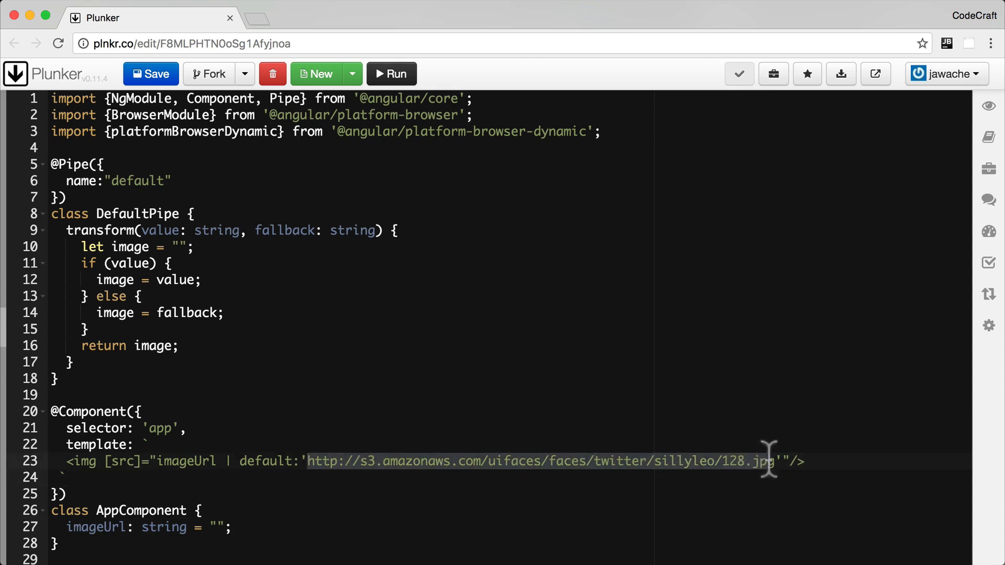
left_click(390, 73)
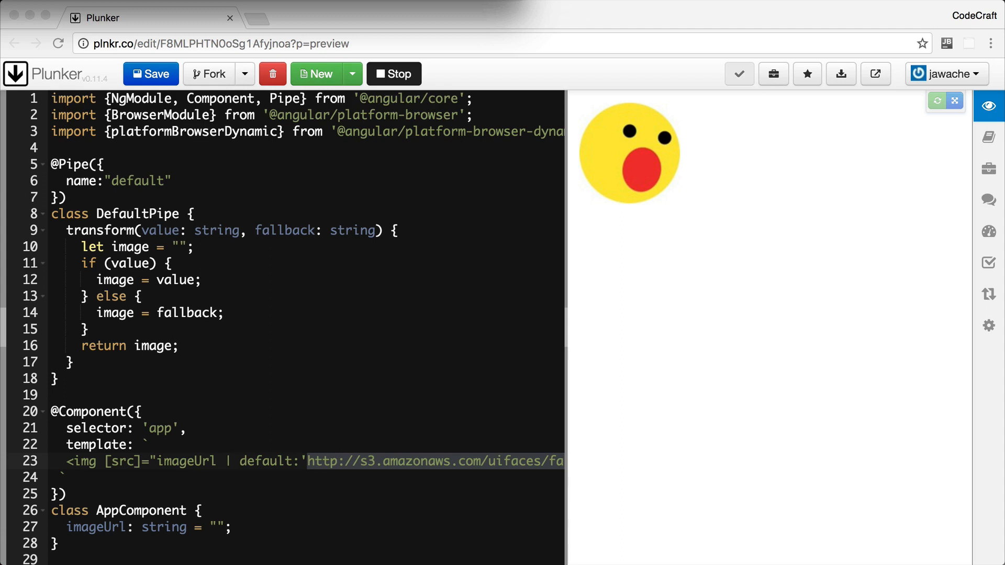
mouse_move(384, 247)
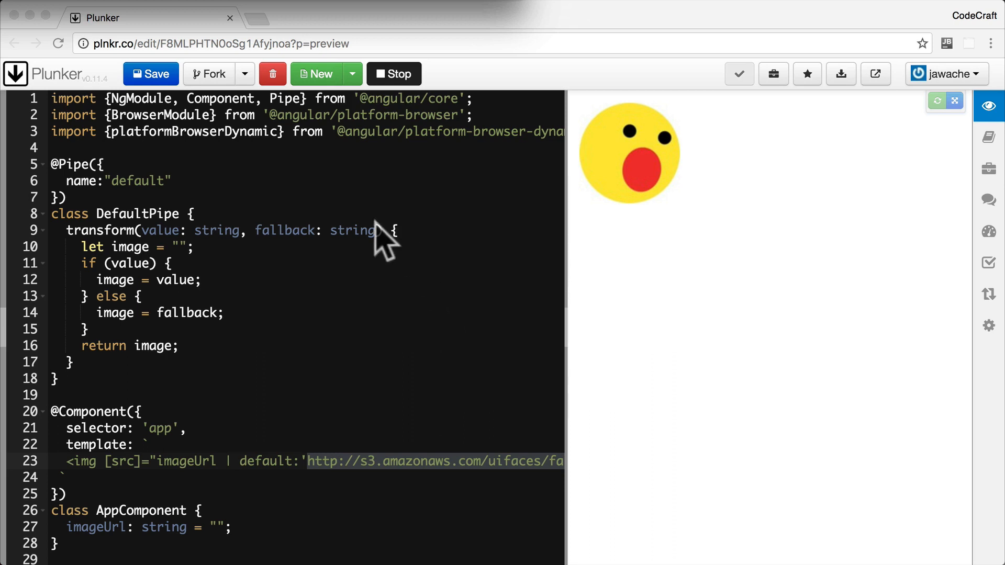
Add forceHttps: boolean and, when indexOf("https") === -1, replace "http" with "https" in the image URL.
type(",")
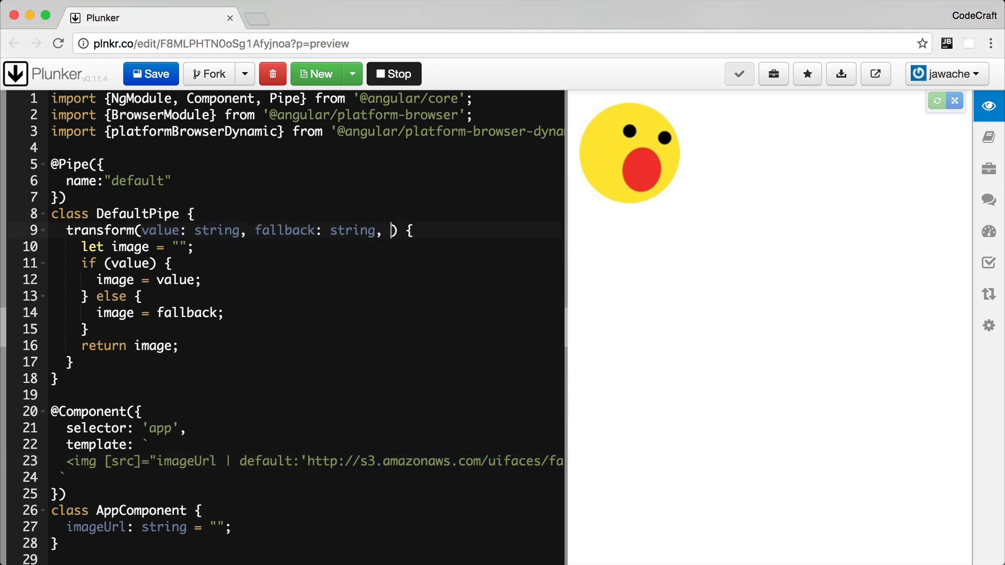
type("forceHttps: boolean = f")
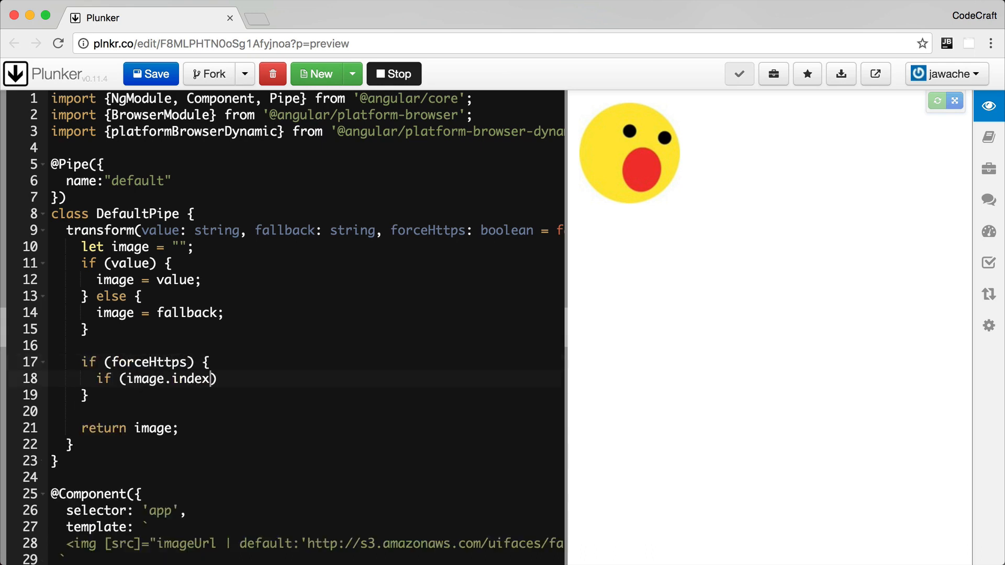
type("Of(\"https\") === -1) {")
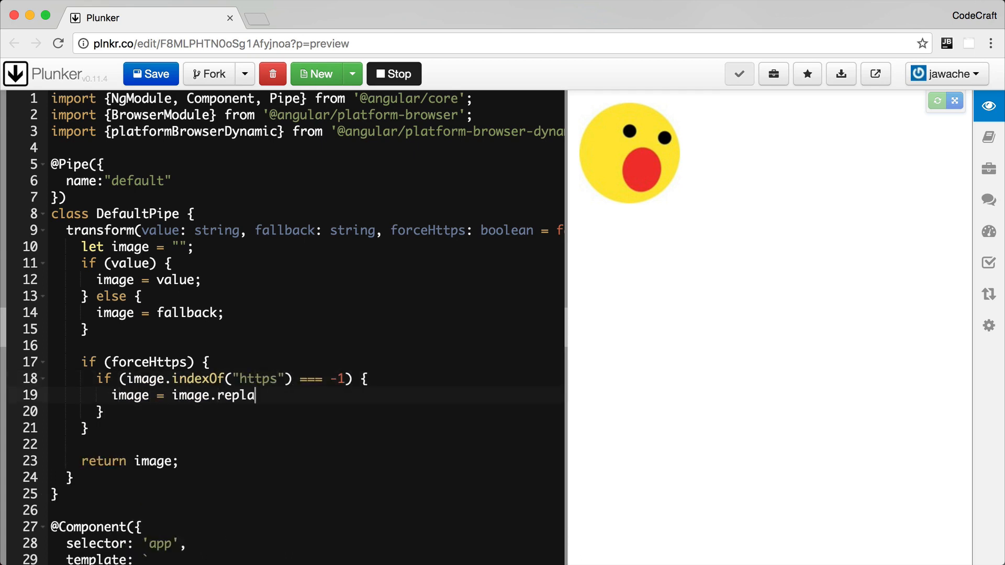
type("ce(\"http\", \"https\");")
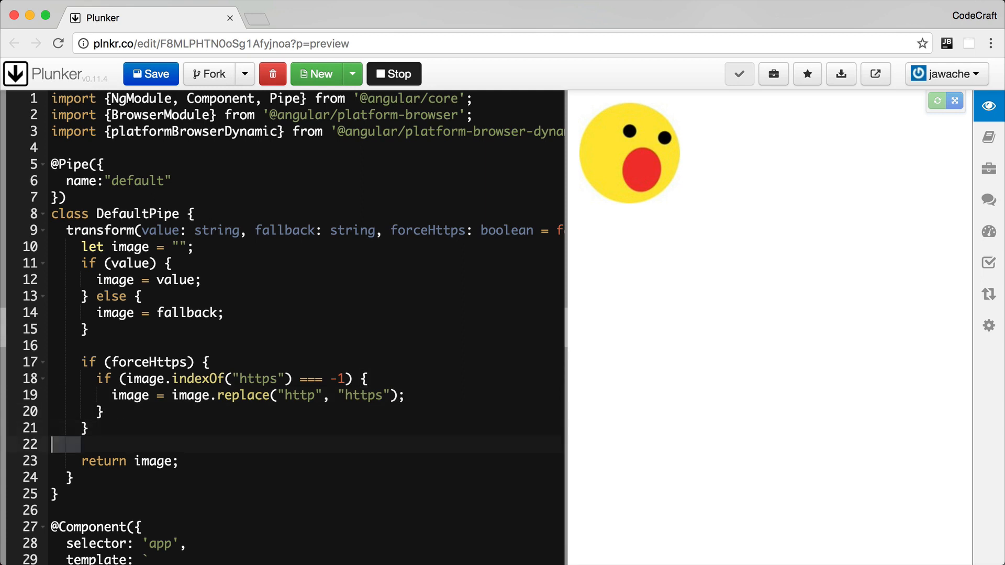
left_click(151, 73)
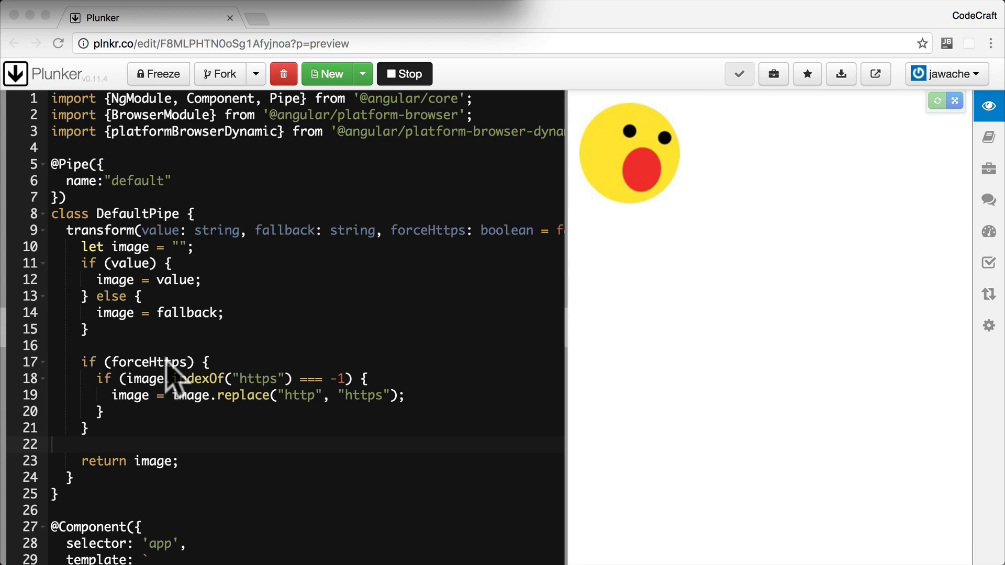
mouse_move(375, 401)
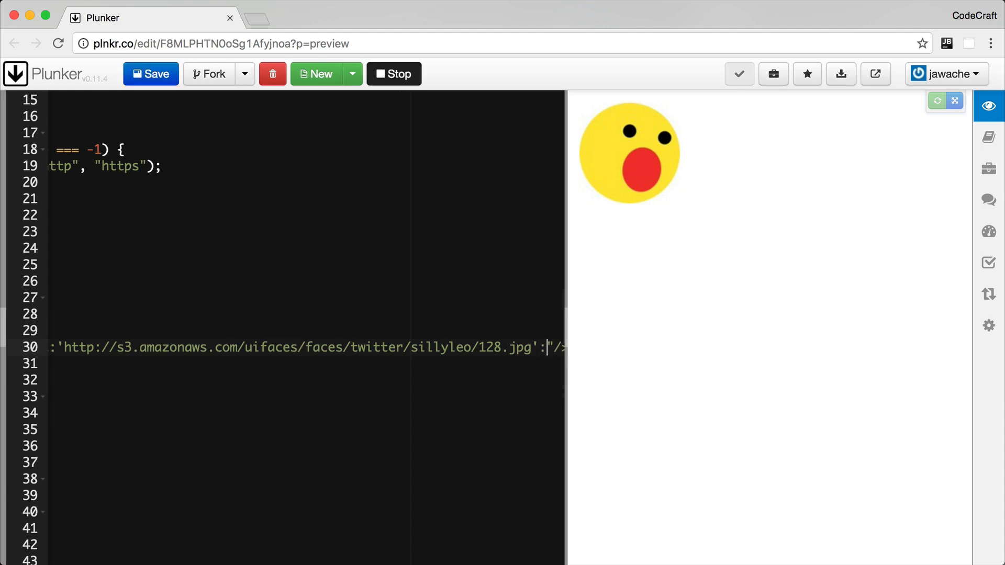
Pass true as the forceHttps argument after the fallback URL in the template binding.
type("true")
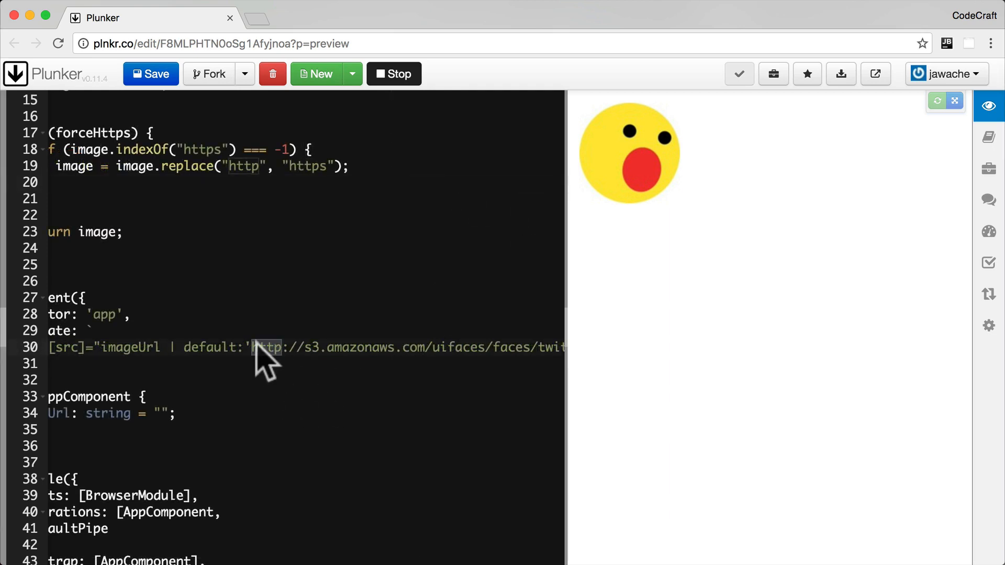
mouse_move(394, 73)
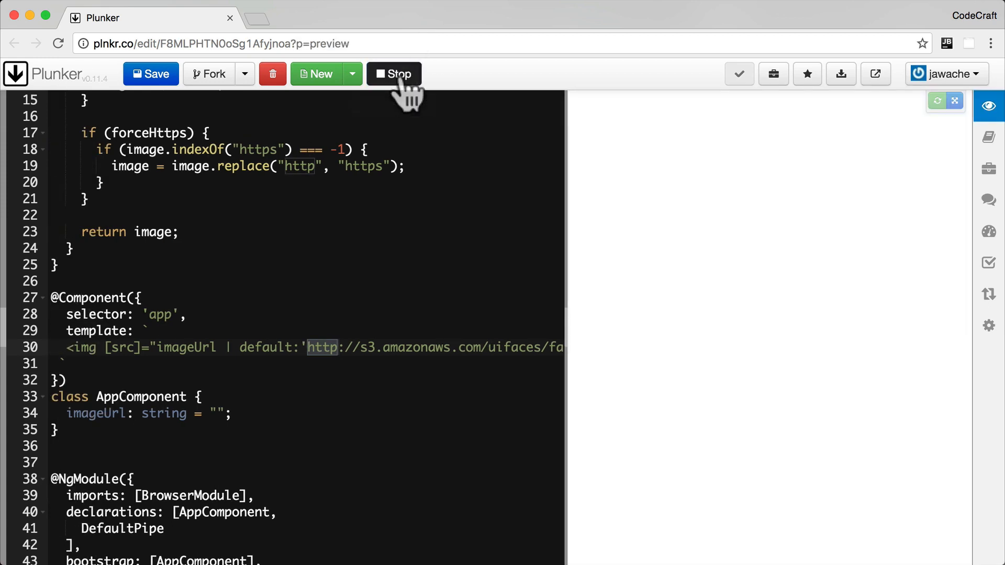
Open the preview's face image in a new Chrome tab and view its https address.
right_click(631, 154)
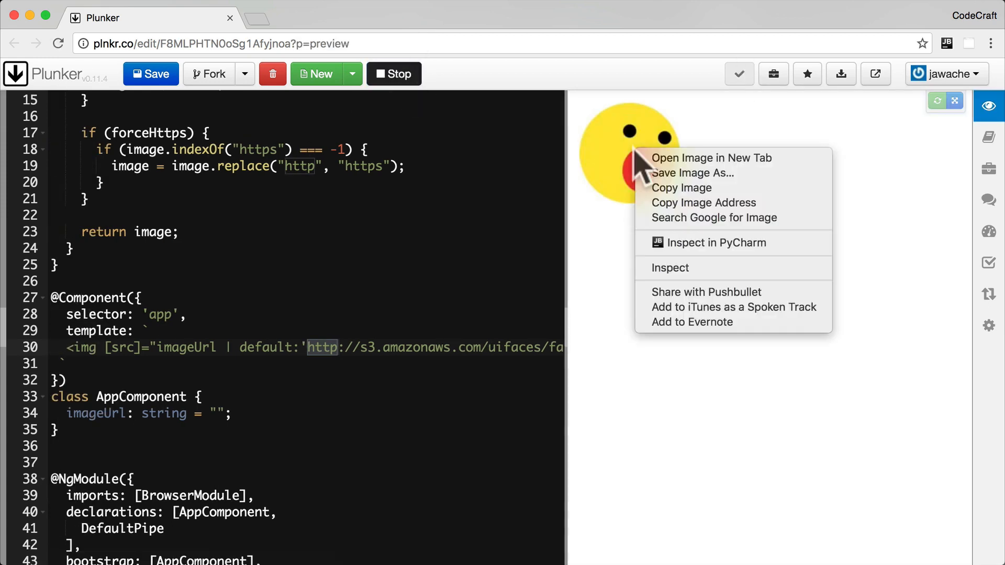
left_click(710, 158)
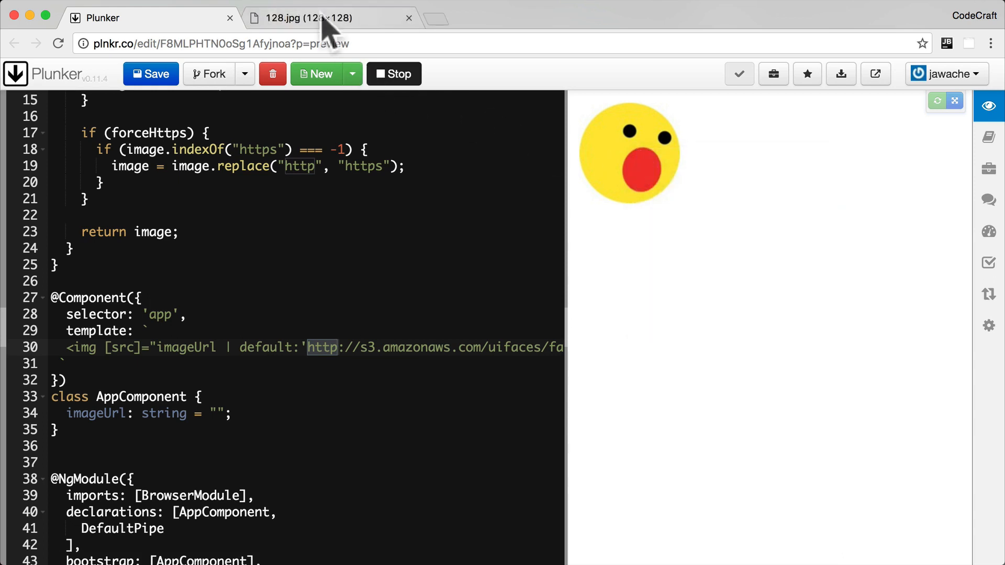
left_click(308, 18)
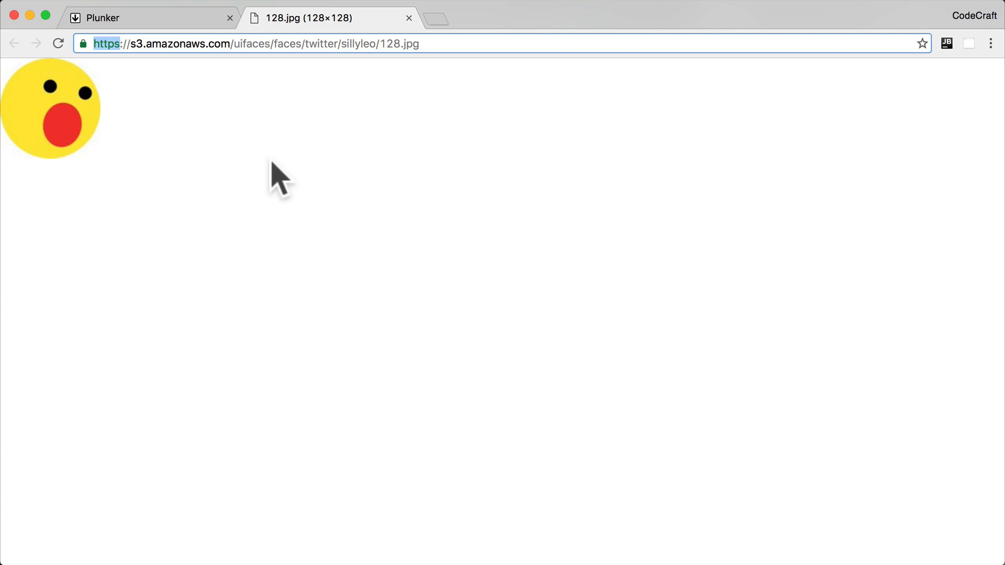